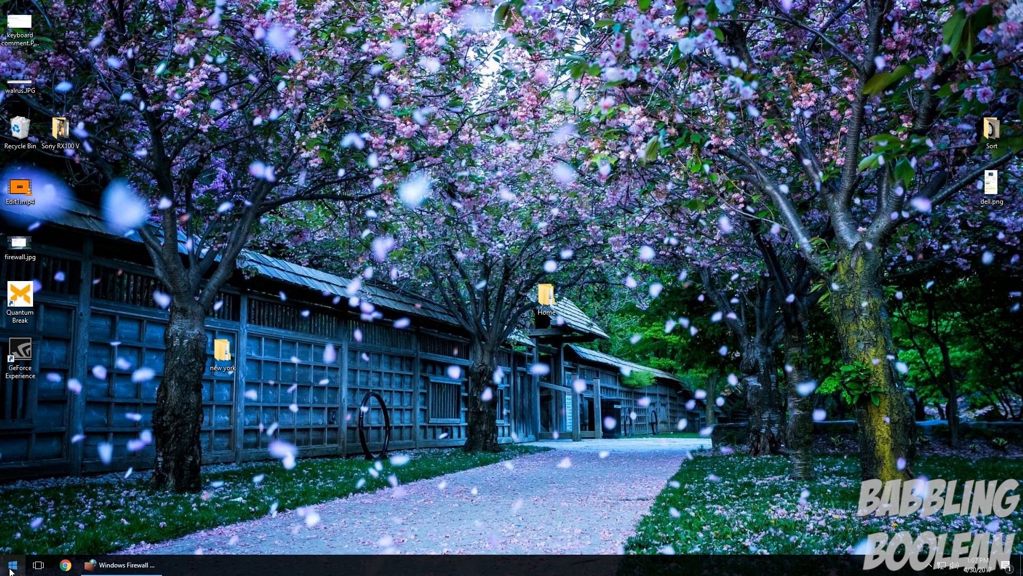
Search the Start menu for 'firewall', then 'control' so Control Panel is the best match
click(11, 564)
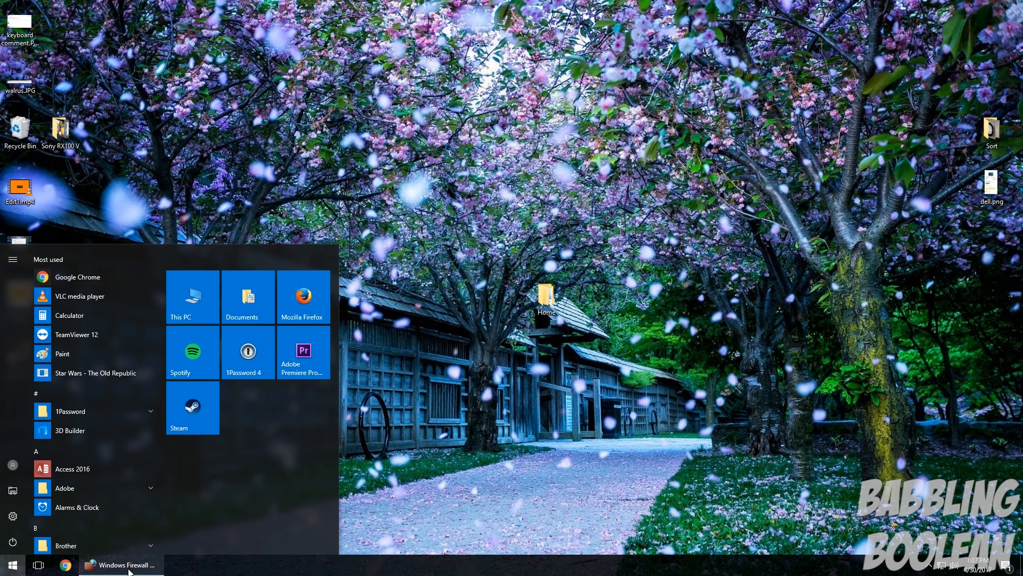
mouse_move(260, 524)
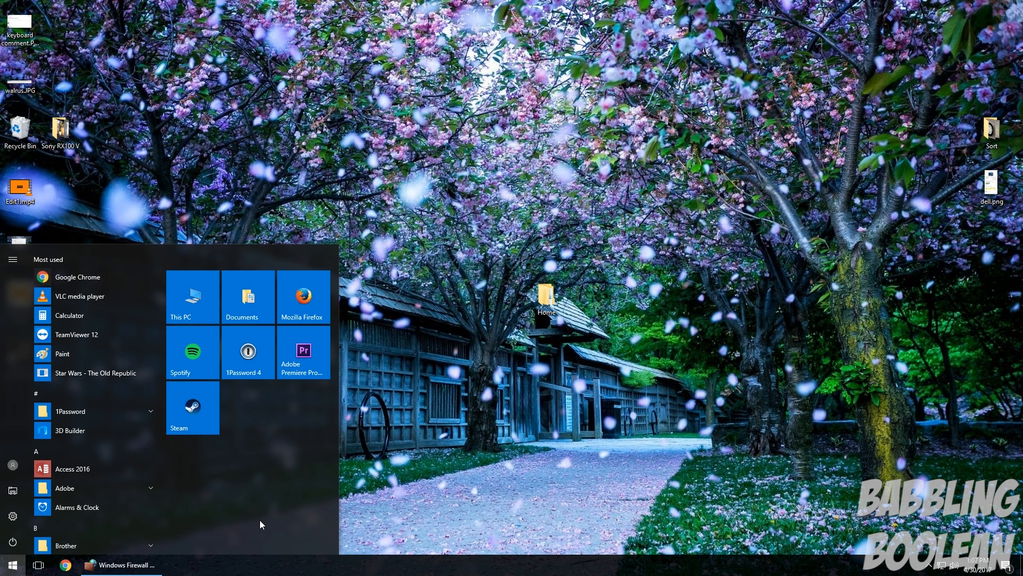
text(firewall)
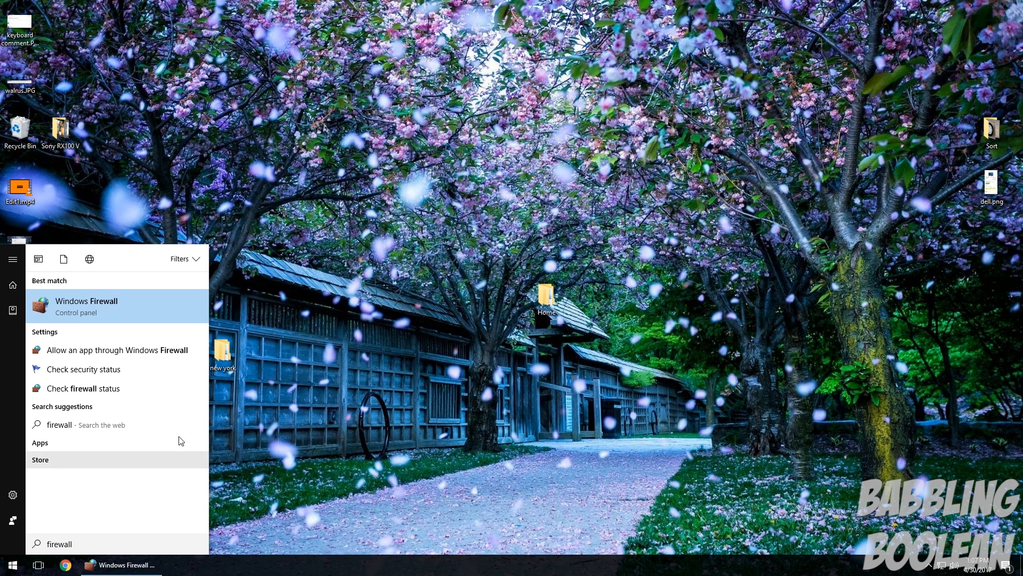
mouse_move(447, 464)
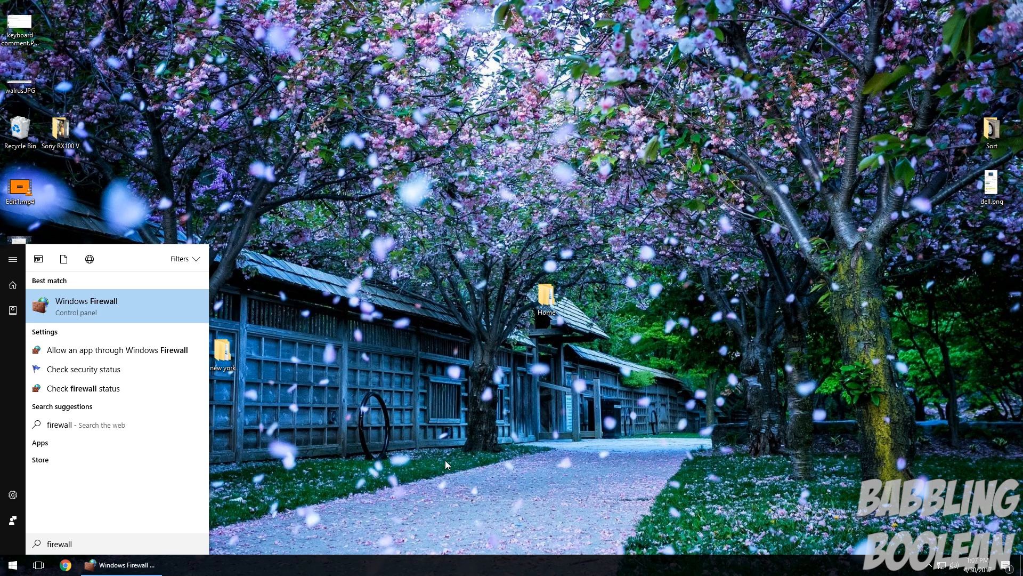
text(control)
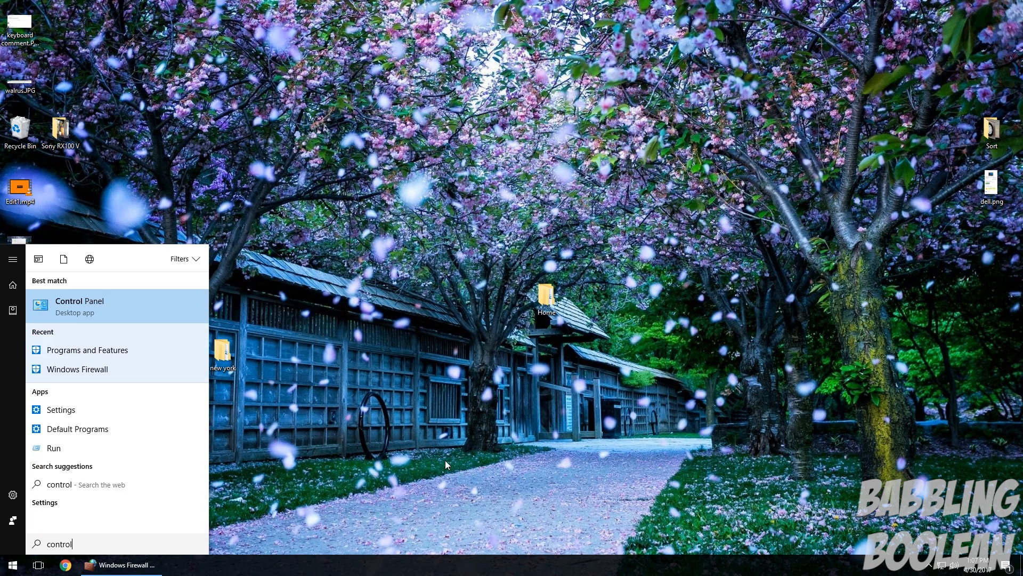
In Control Panel, view items as Large icons and go to the Windows Firewall page
click(79, 306)
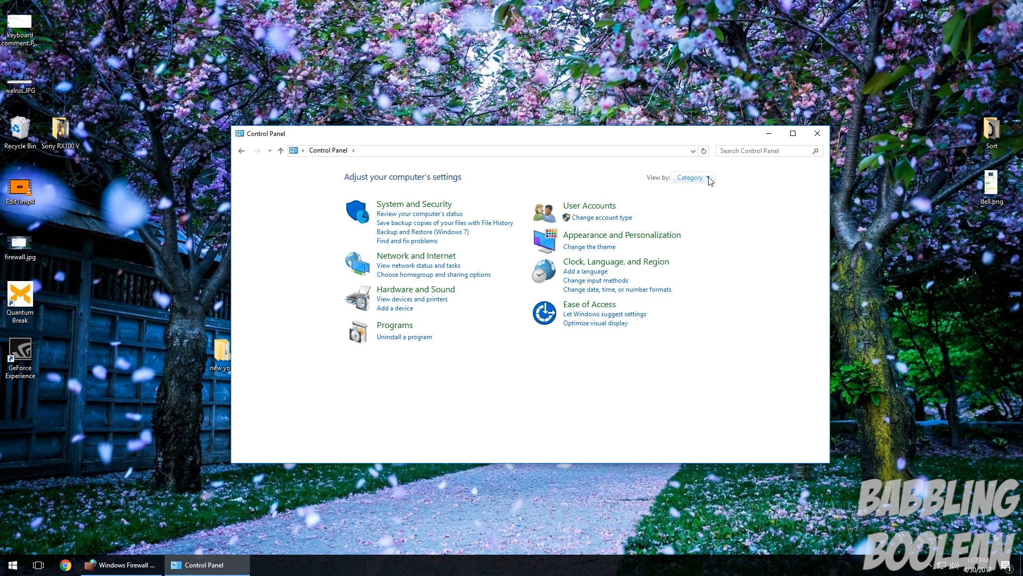
click(694, 177)
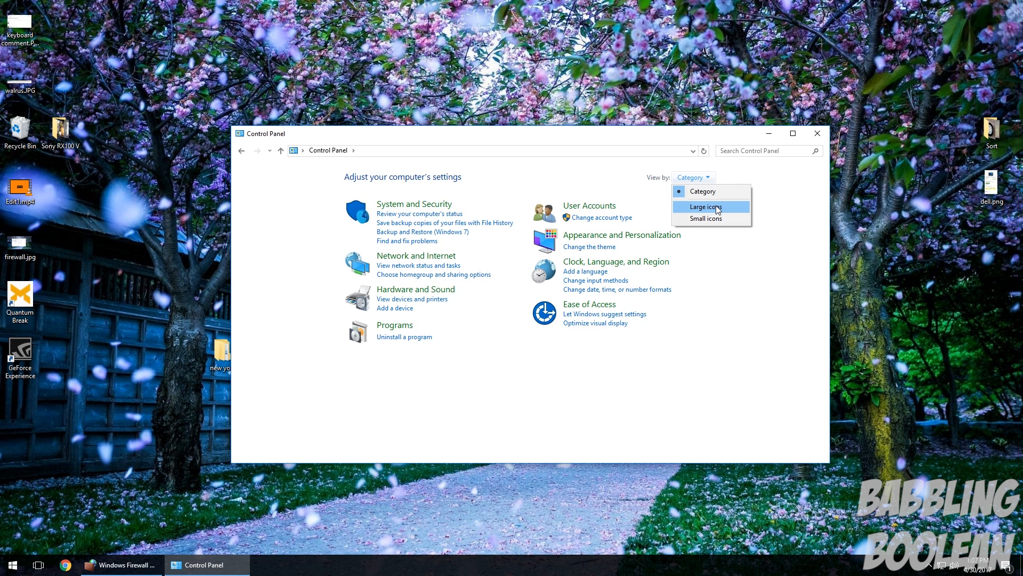
click(703, 206)
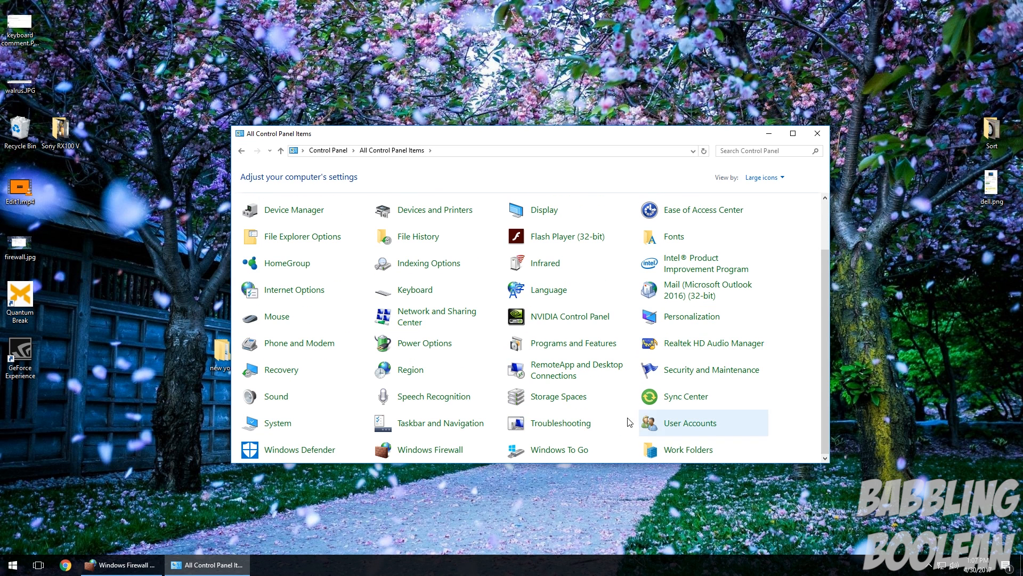
click(430, 449)
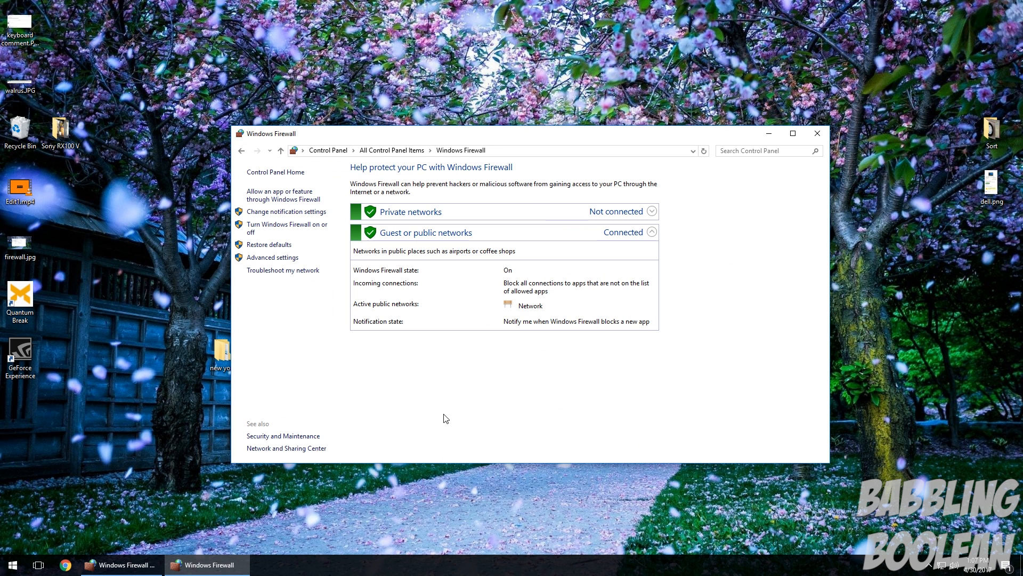
mouse_move(487, 338)
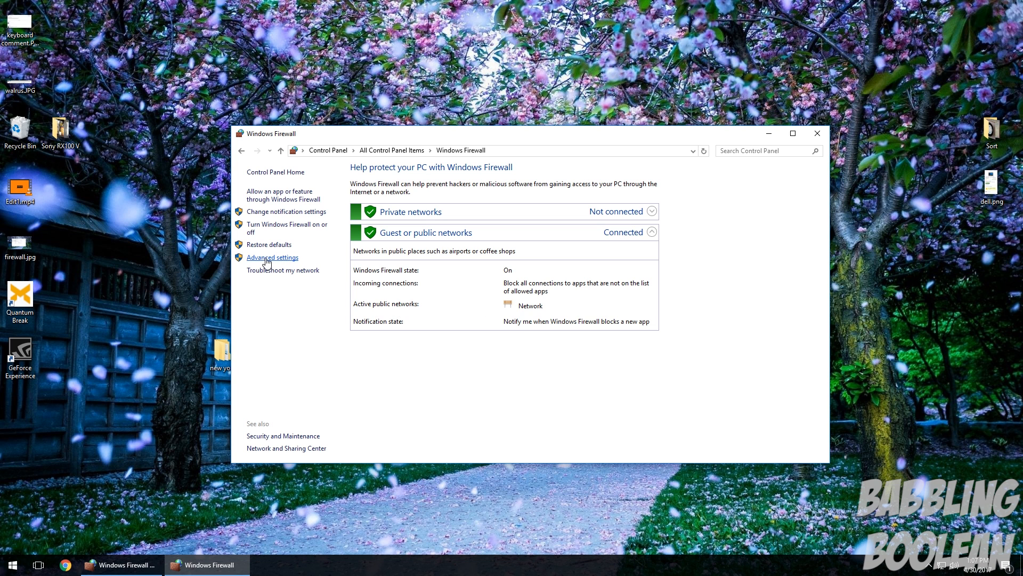
Enter Advanced settings and show the Outbound Rules list
click(273, 257)
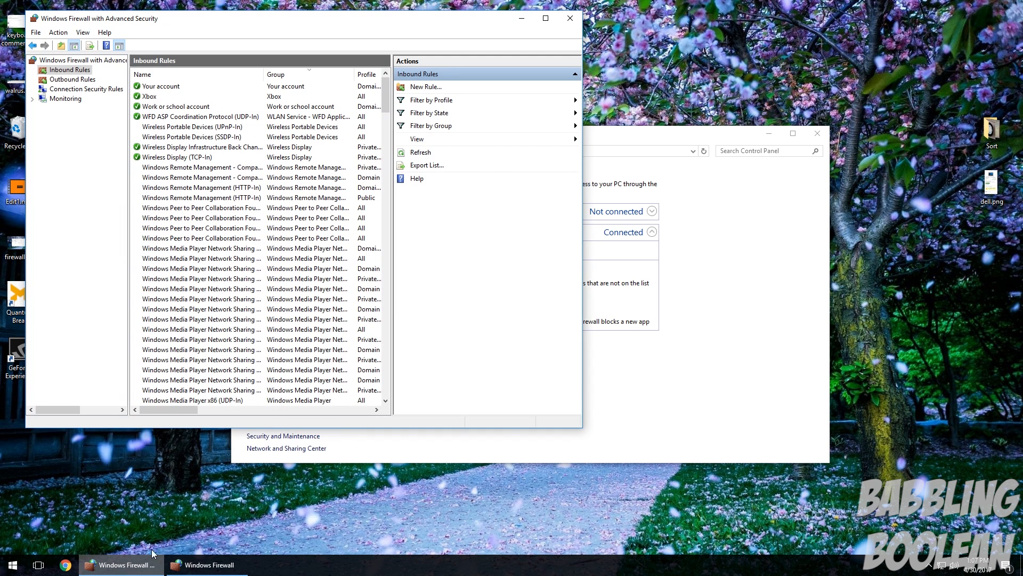
mouse_move(307, 160)
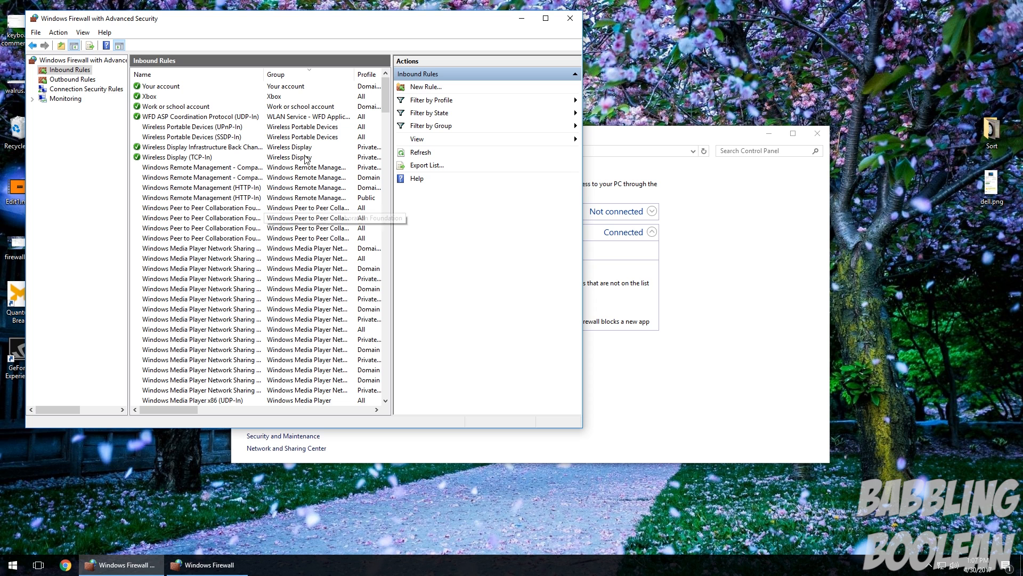
click(83, 60)
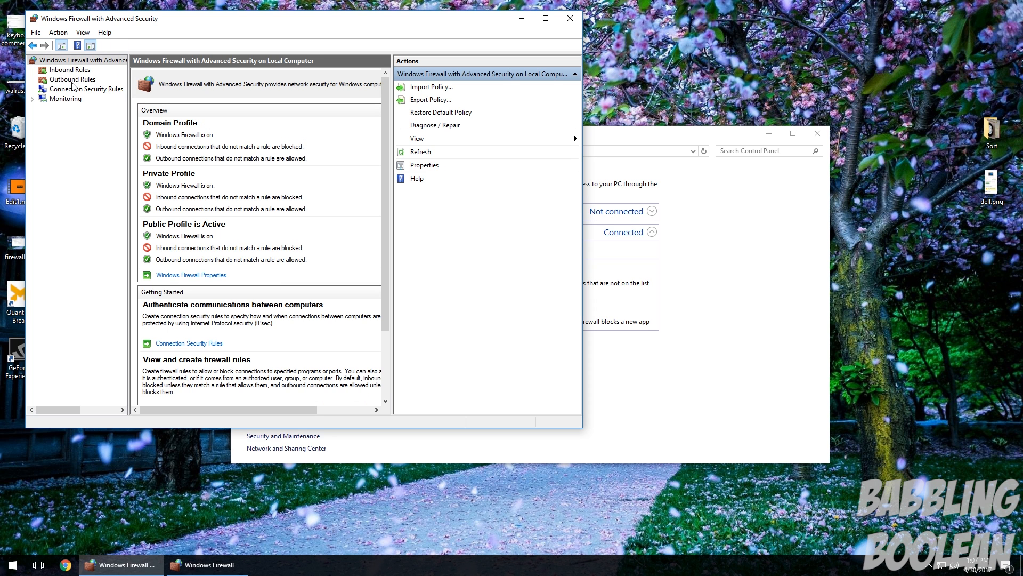
click(71, 79)
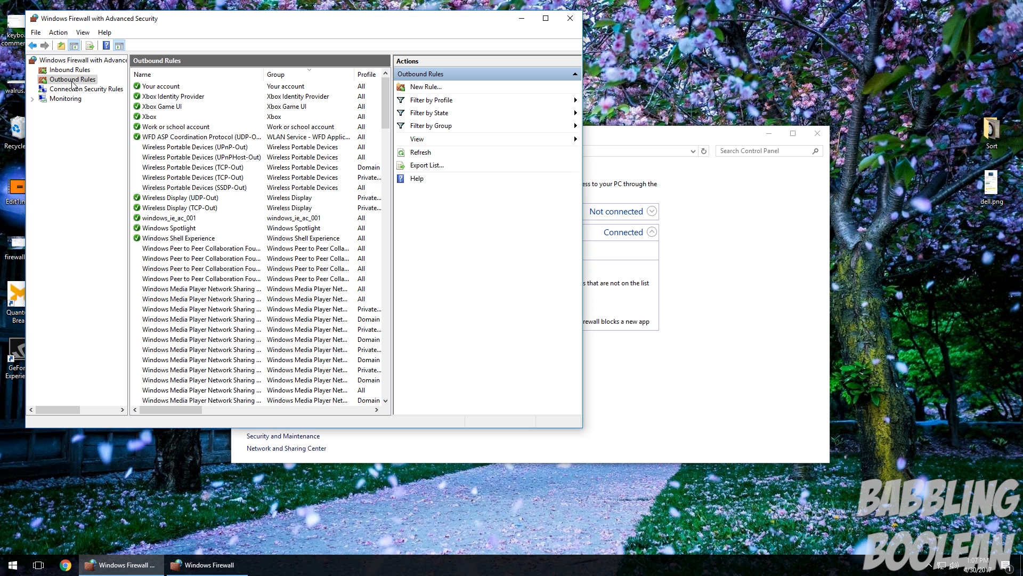
Start a new outbound rule of type Program and reach the program-path step
right_click(70, 79)
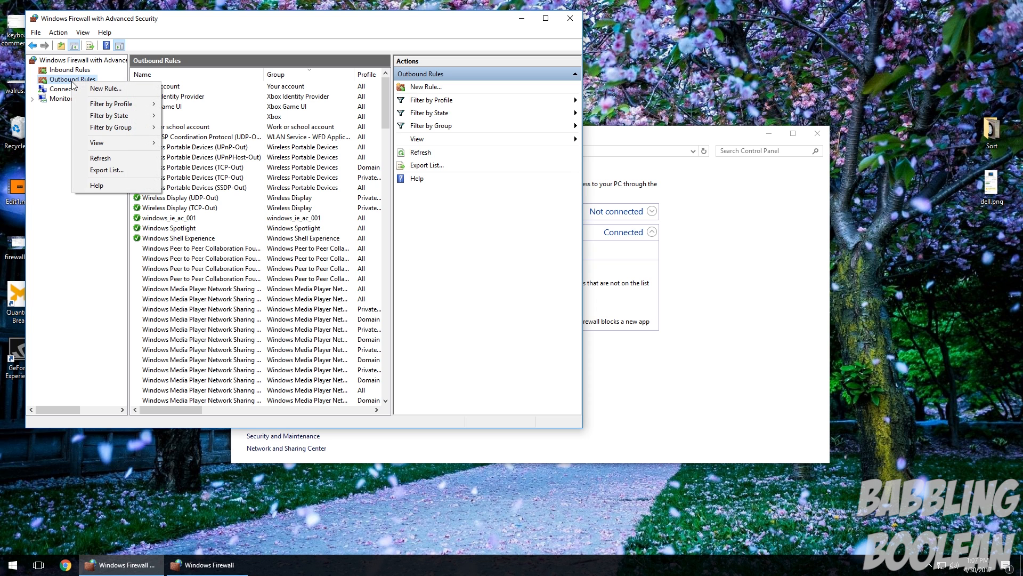
click(104, 88)
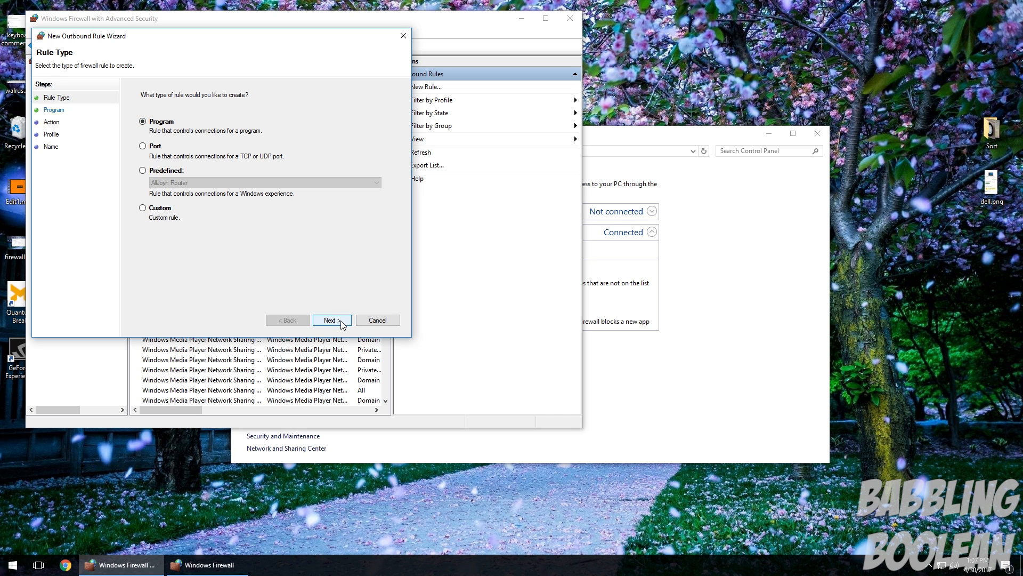
click(331, 320)
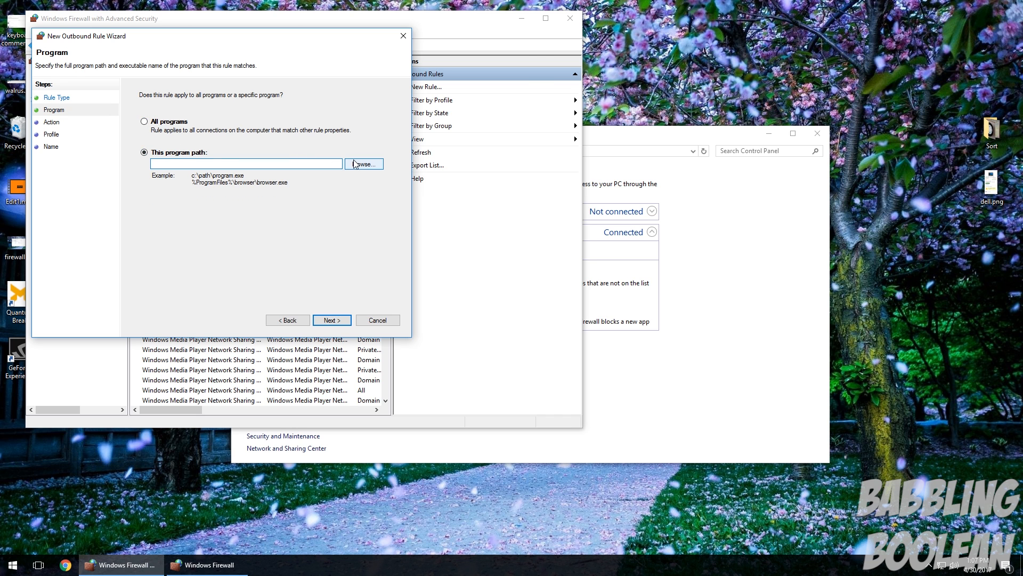
Browse to Program Files (x86)\Google\Chrome and select chrome.exe as the rule's program
click(362, 164)
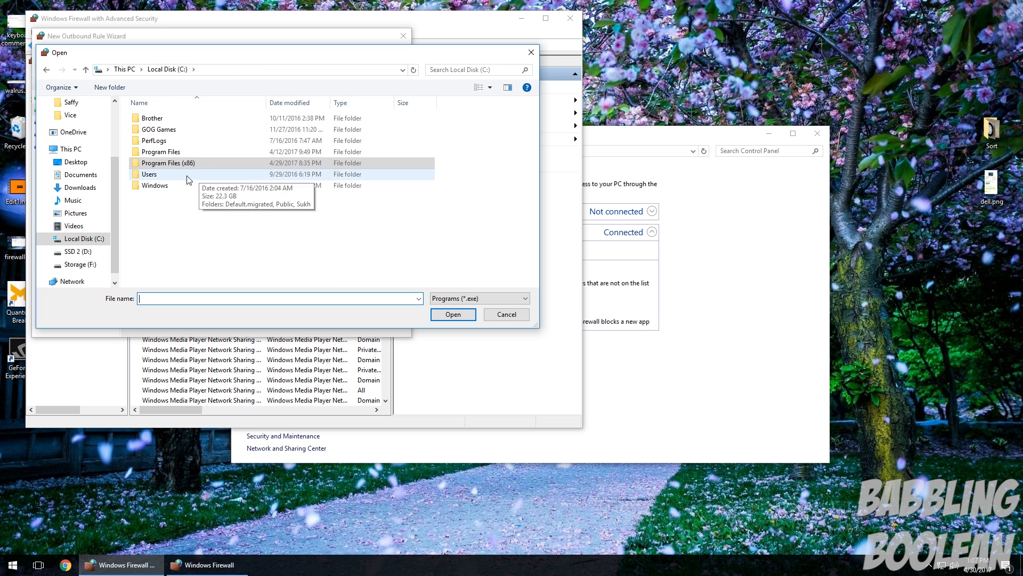
double_click(170, 162)
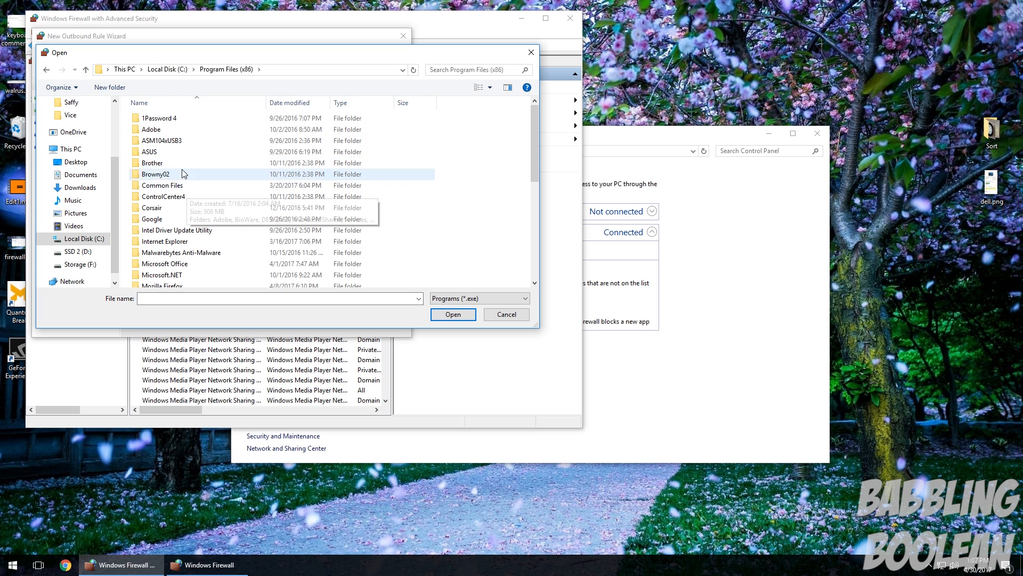
double_click(152, 219)
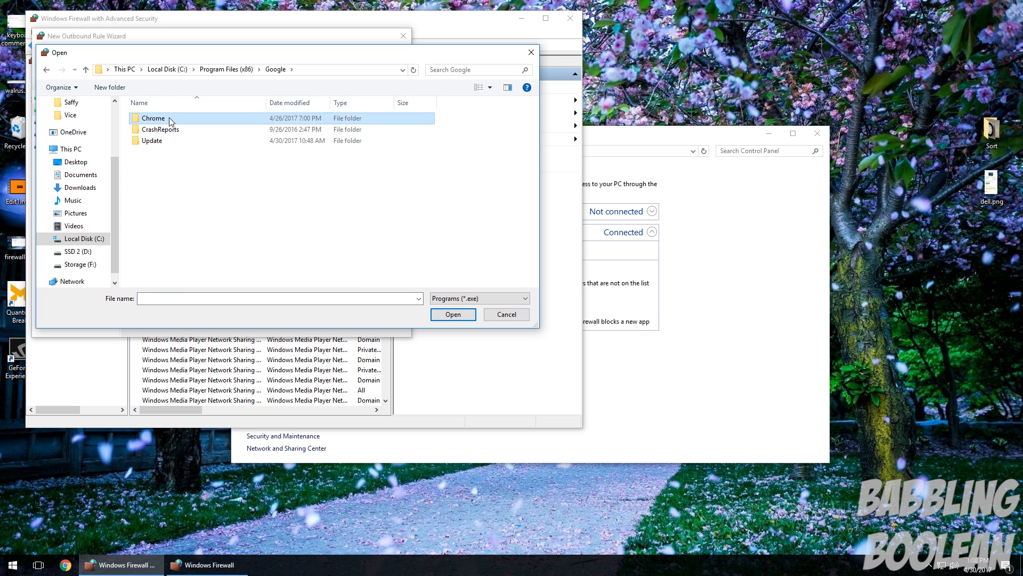
double_click(154, 118)
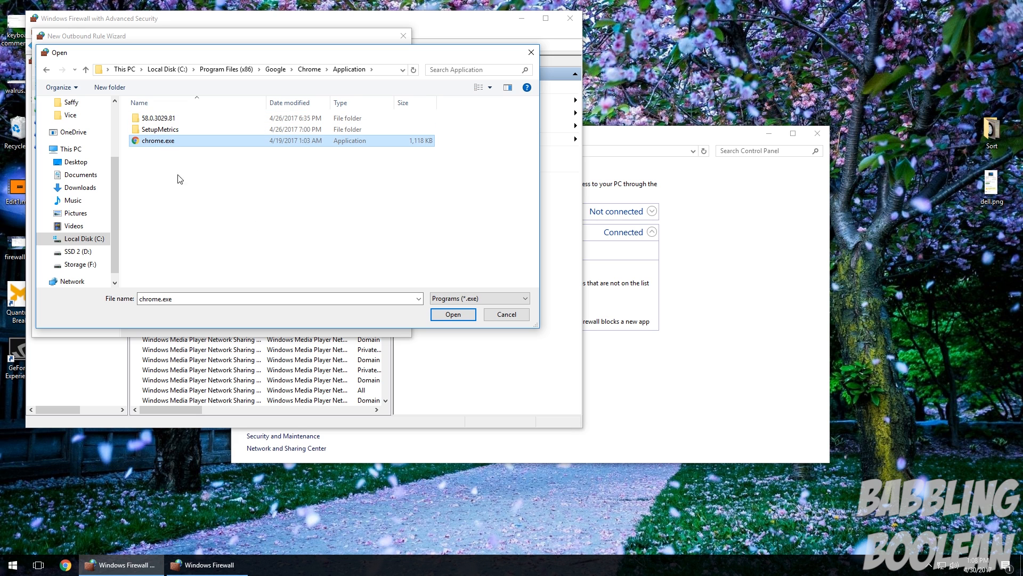
mouse_move(283, 214)
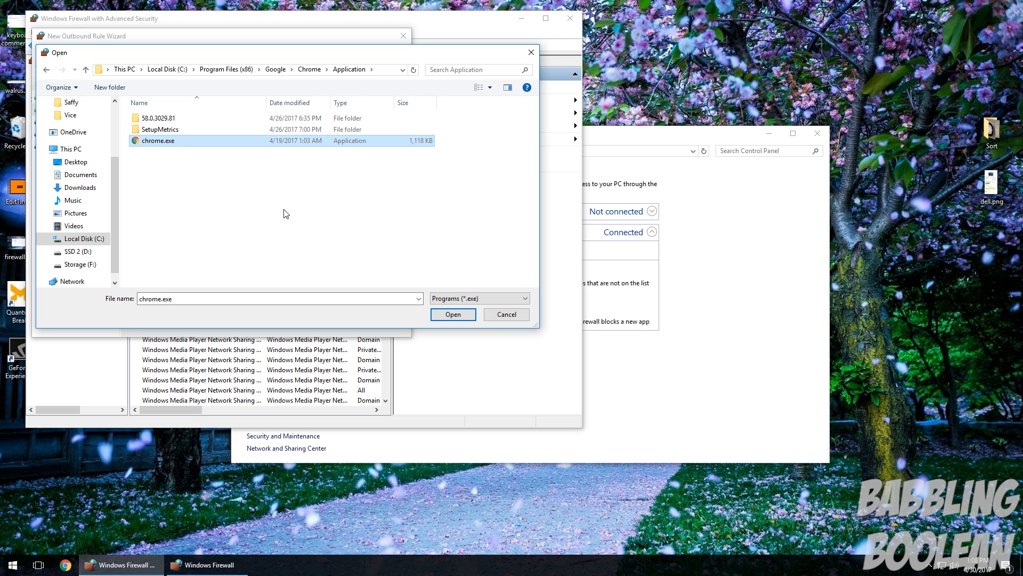
click(452, 313)
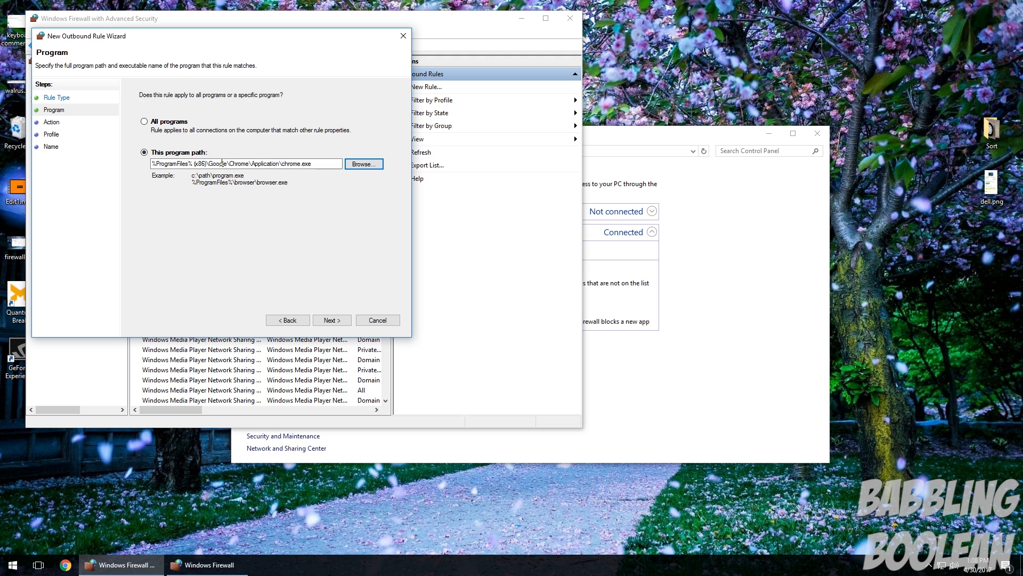
Block the connection on Domain, Private and Public, name the rule 'apples' and finish it
click(332, 320)
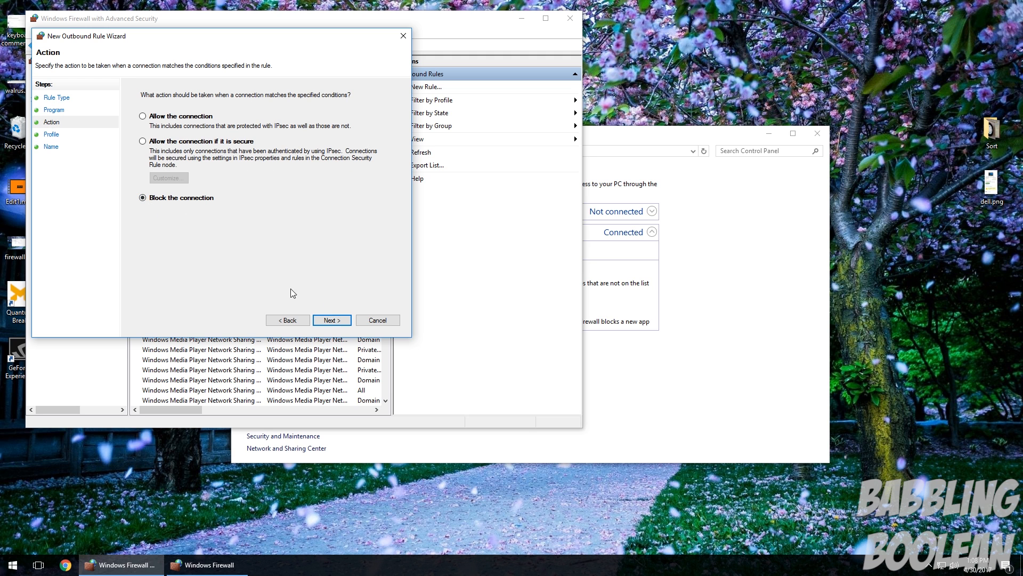
click(330, 320)
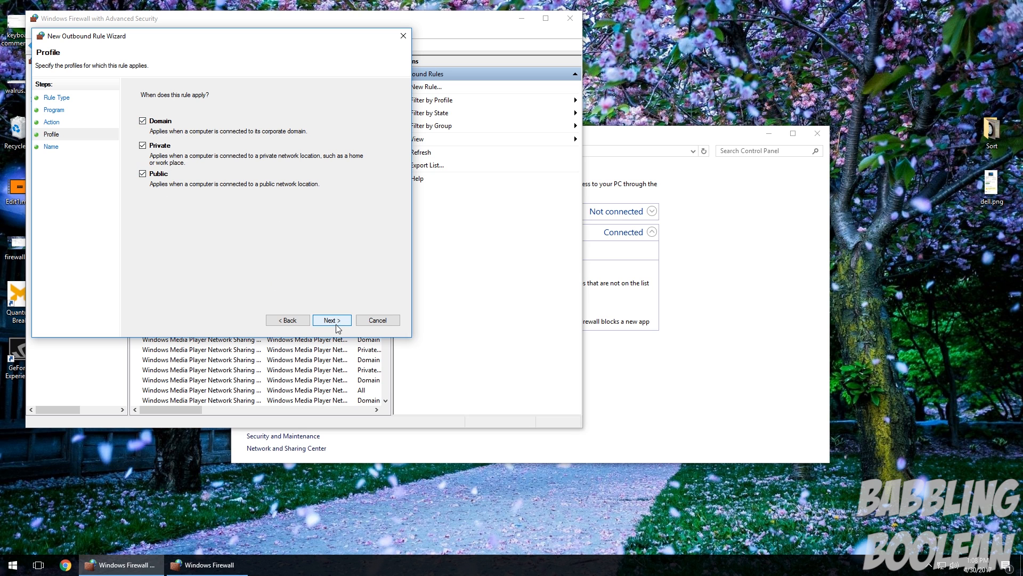
click(332, 320)
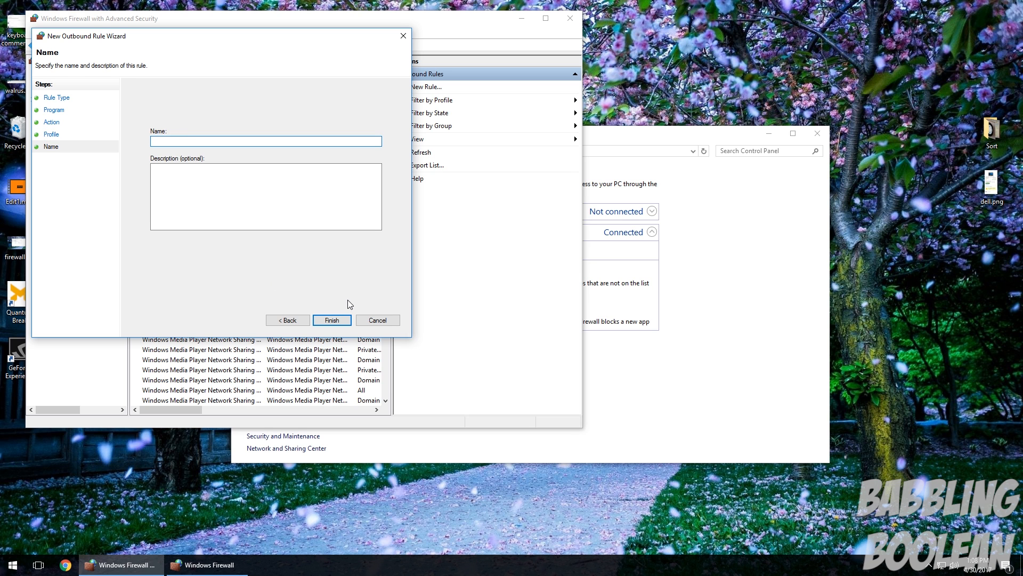
text(chrome)
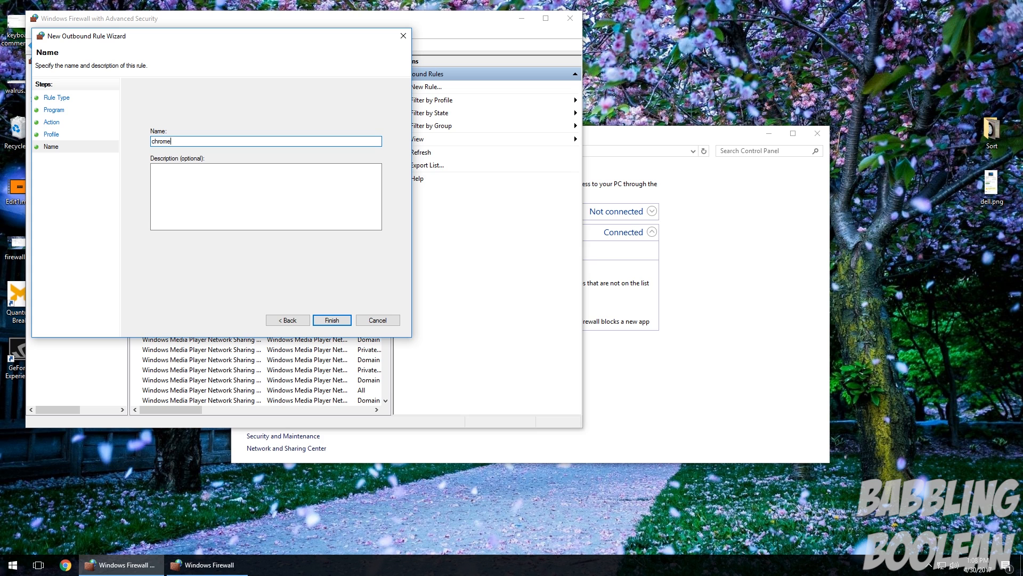
key(BackSpace)
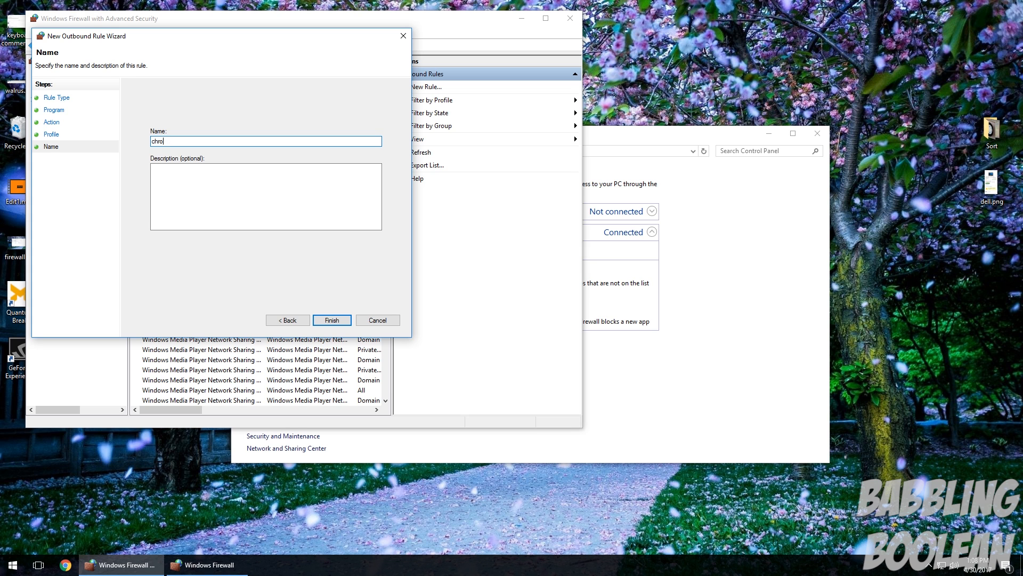
text(apples)
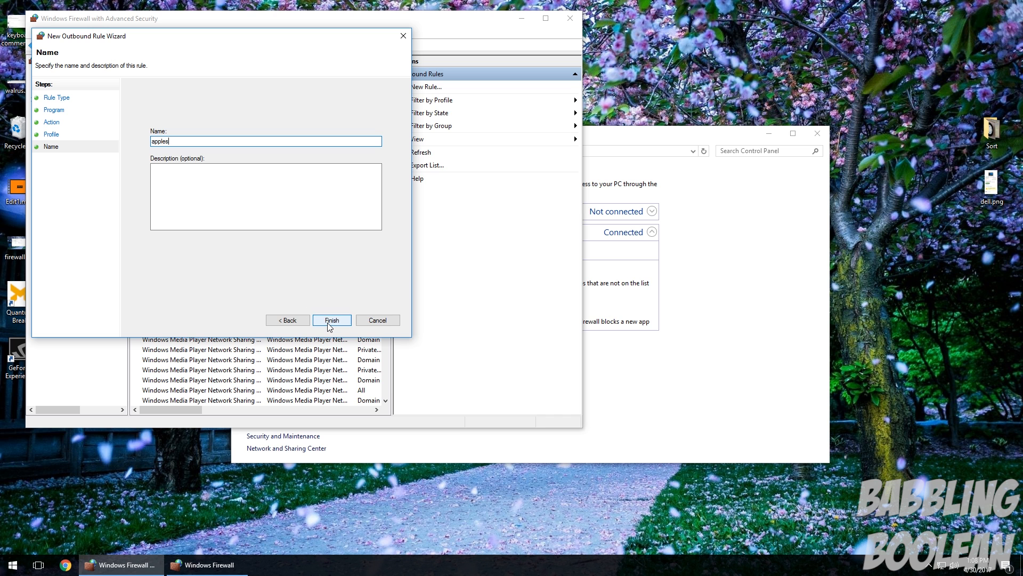
click(332, 319)
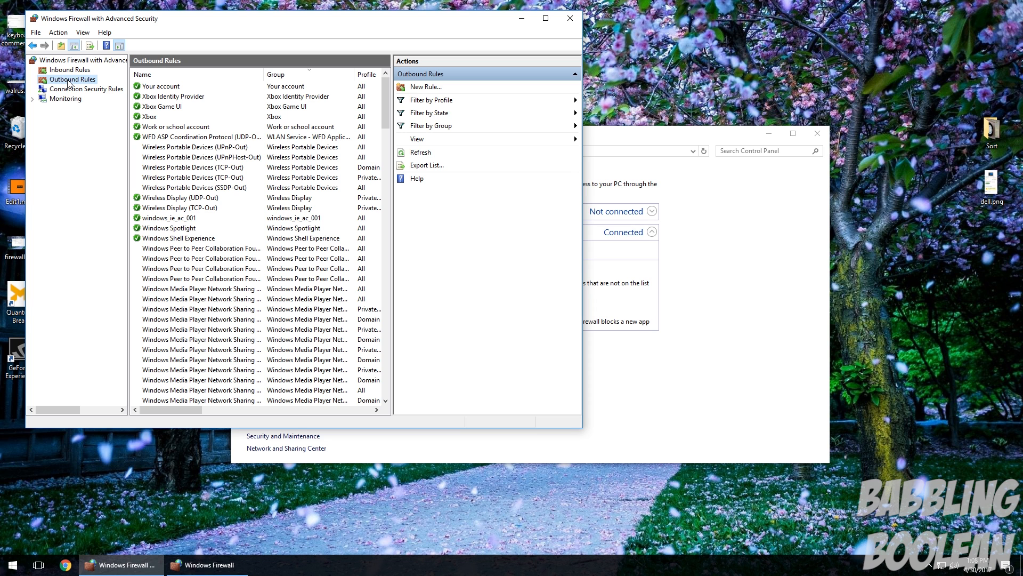
Switch to Inbound Rules and start a new rule from the Actions pane
click(69, 70)
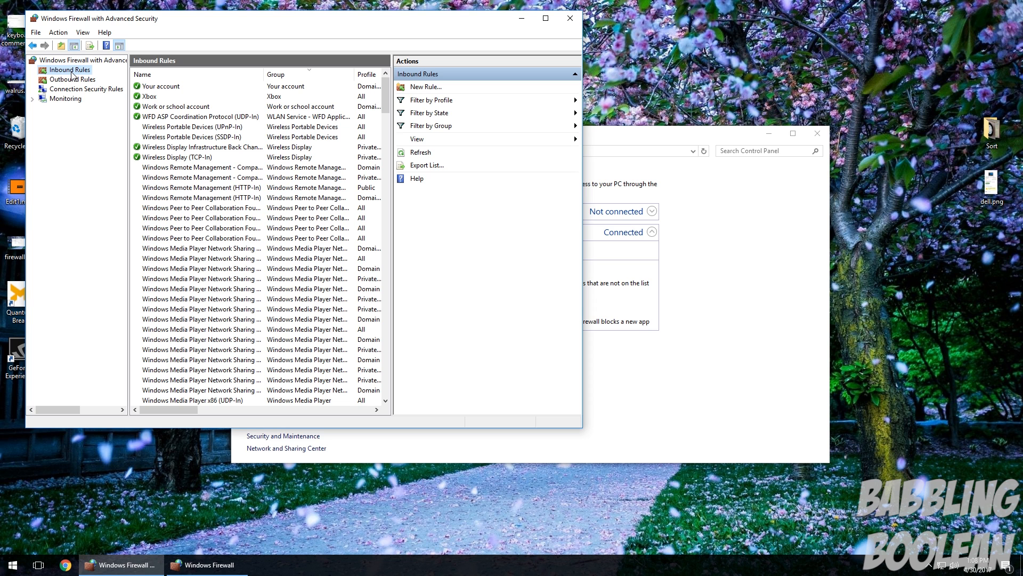
click(72, 79)
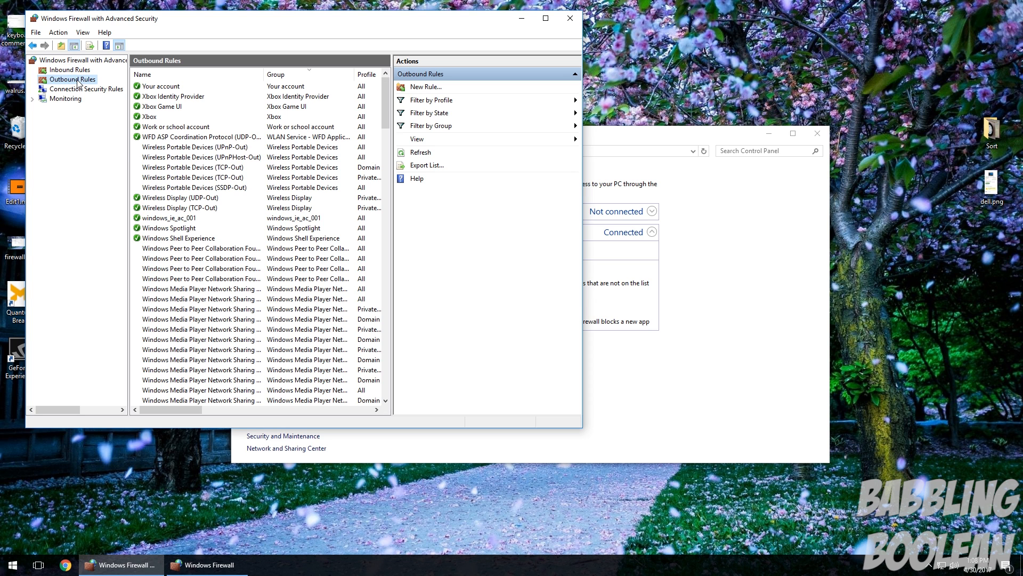
click(69, 70)
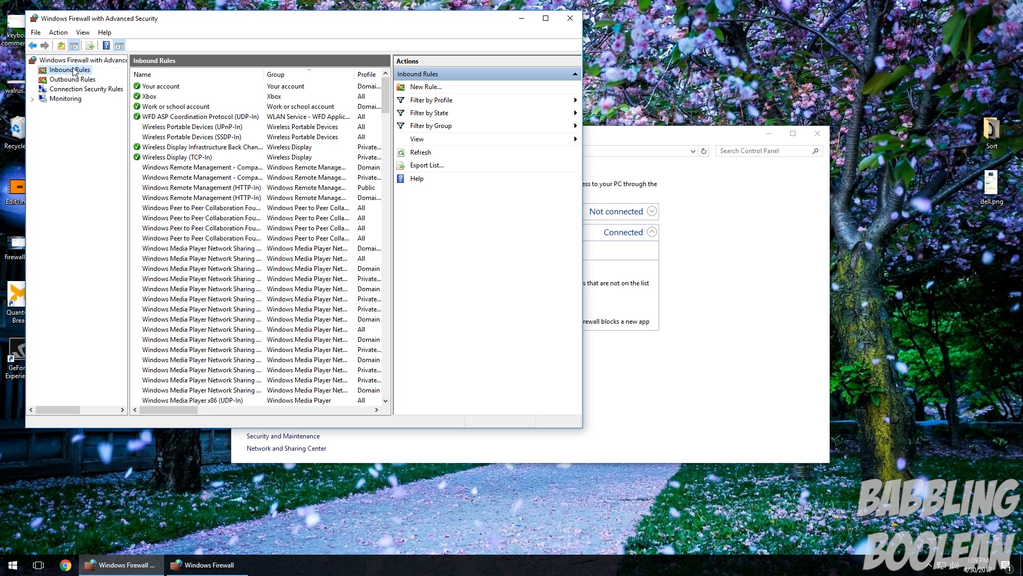
click(423, 86)
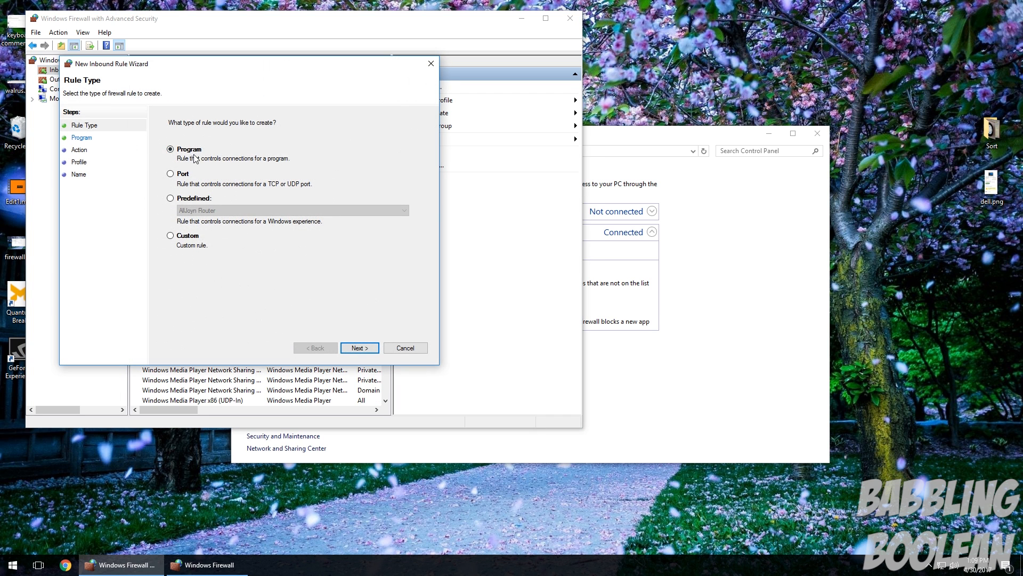
Make the inbound rule a Program rule targeting chrome.exe and continue to the action step
click(358, 347)
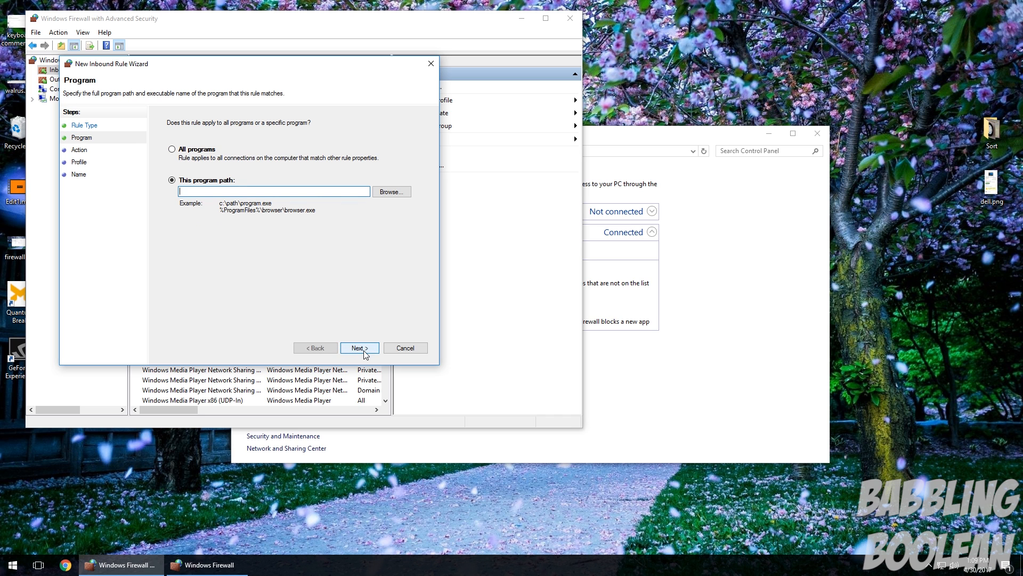
click(390, 190)
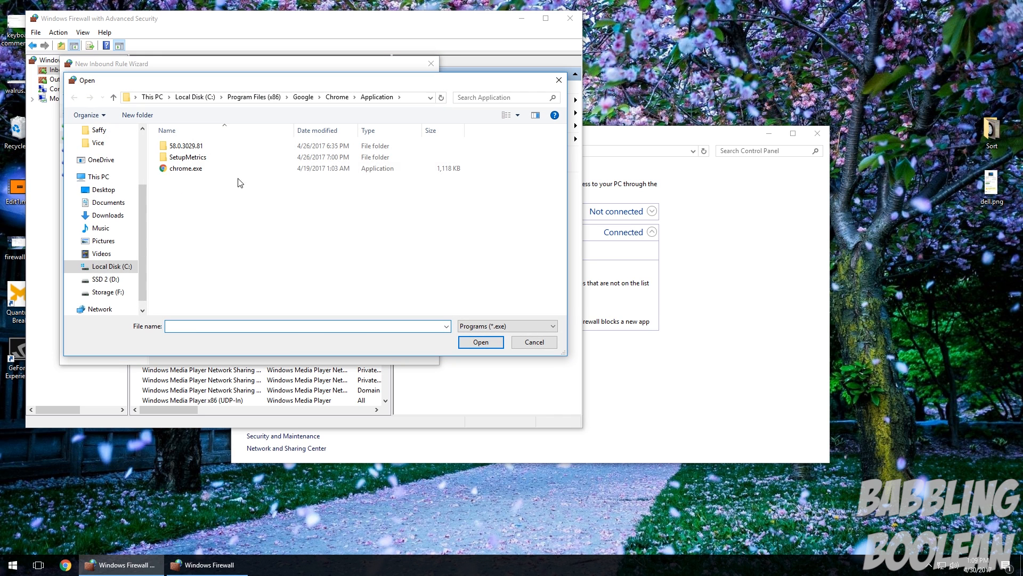
click(481, 341)
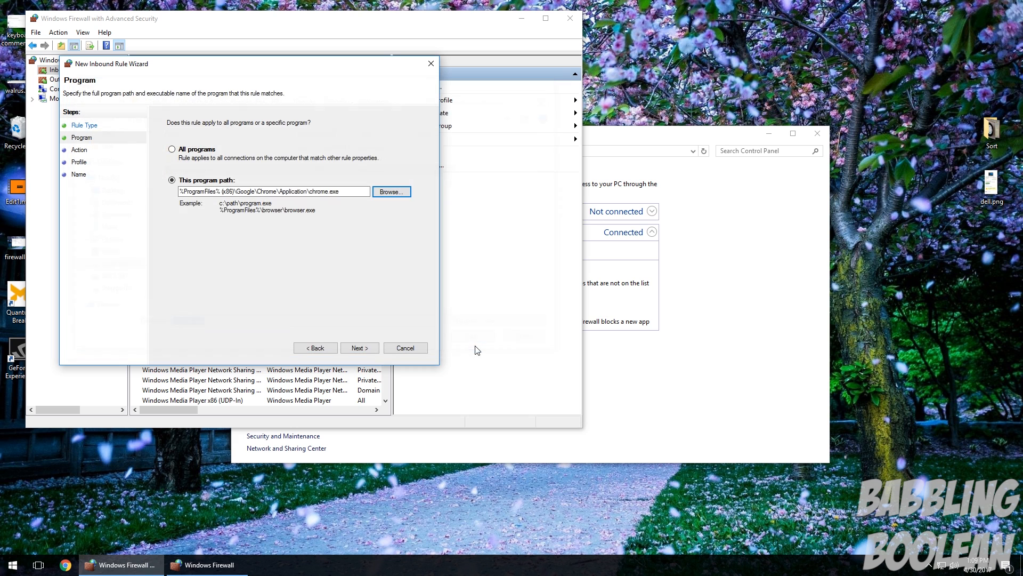
click(359, 348)
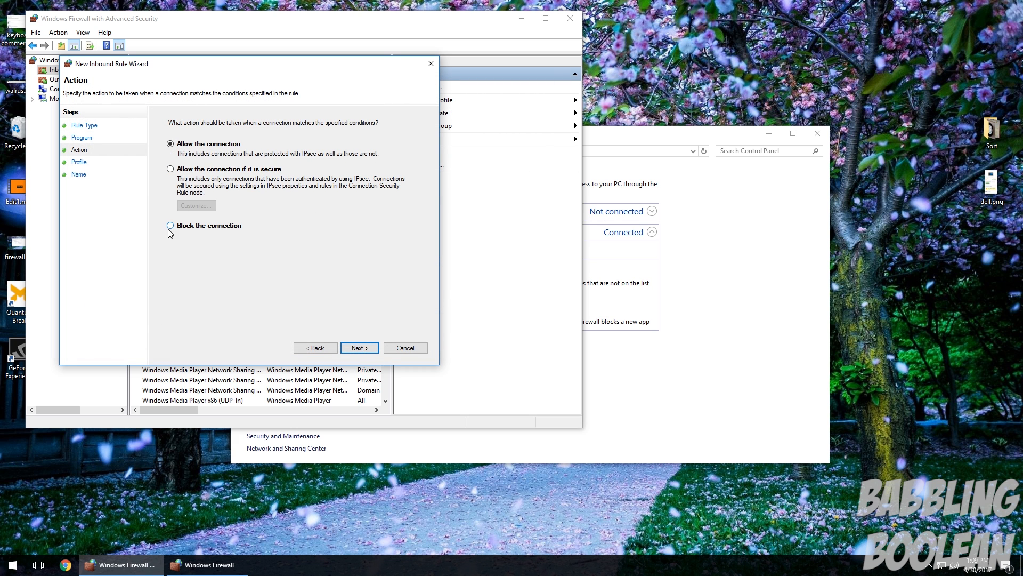
mouse_move(208, 184)
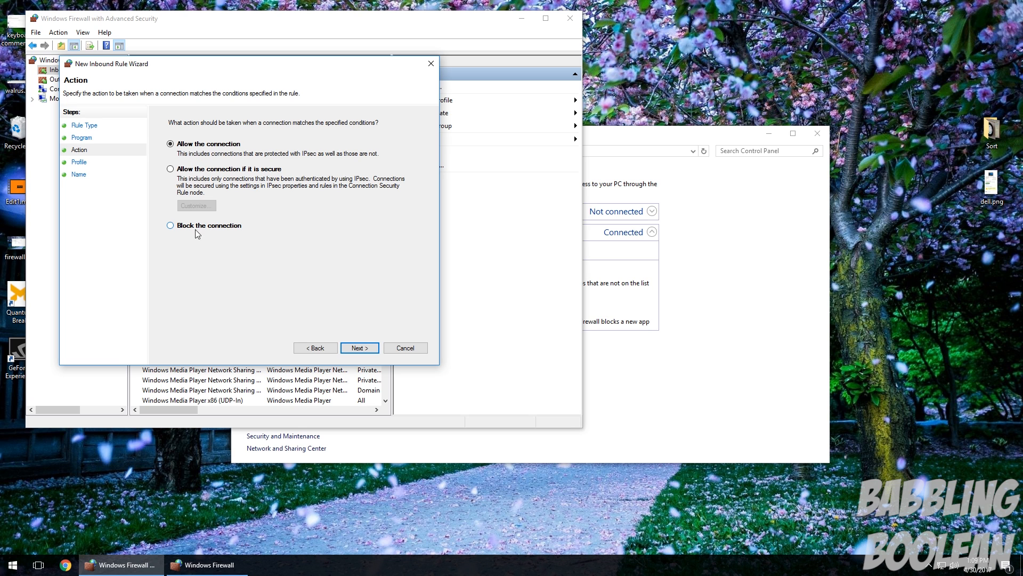
Block the connection on all profiles, name the rule 'hello' and finish it
click(170, 224)
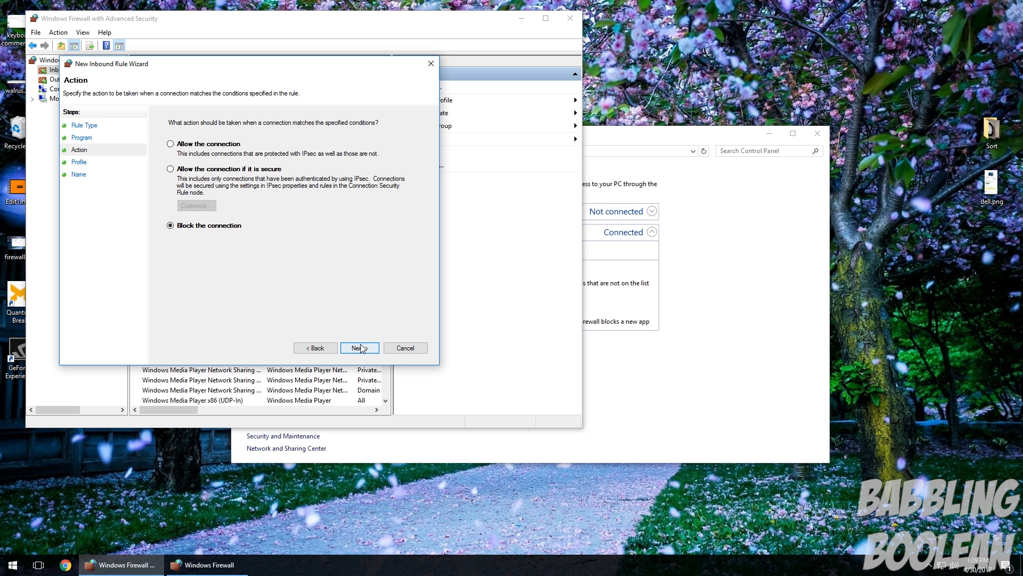
click(360, 348)
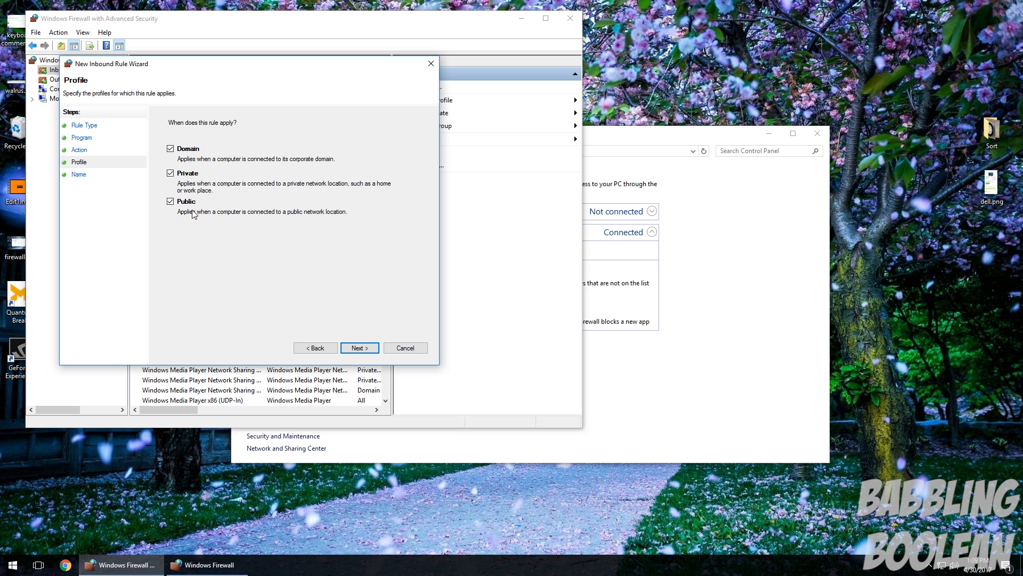
click(359, 348)
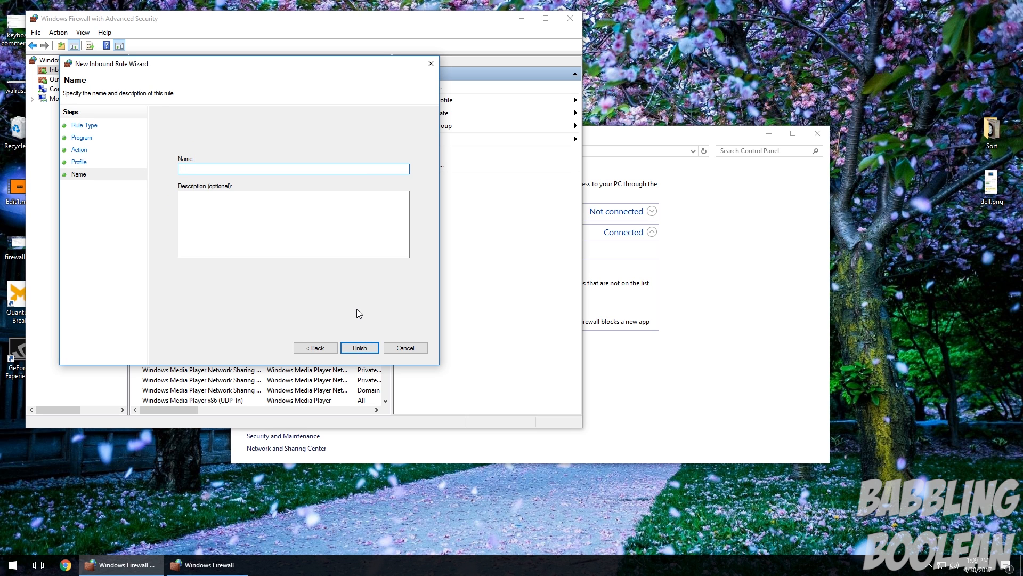
text(hello)
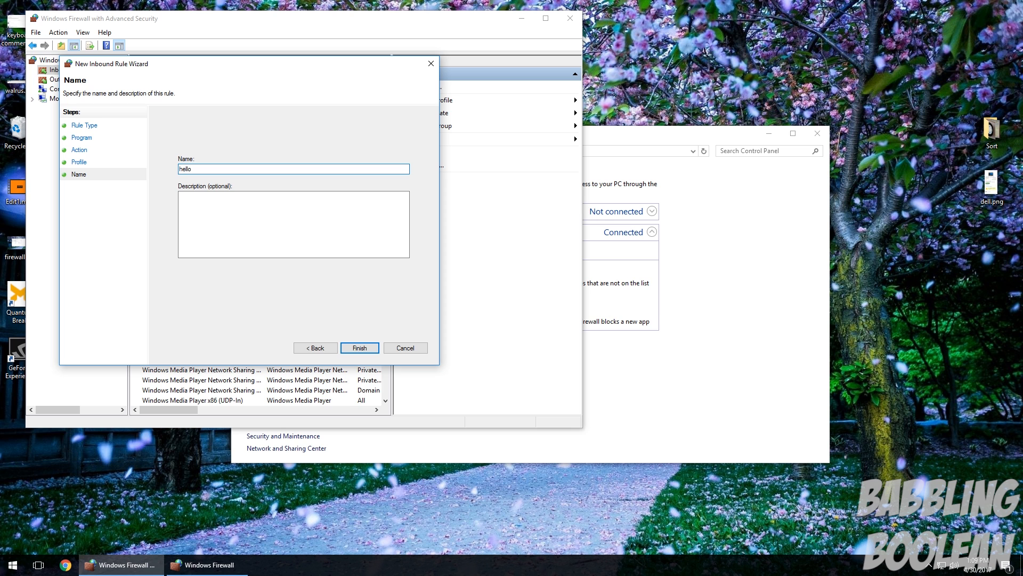
mouse_move(394, 361)
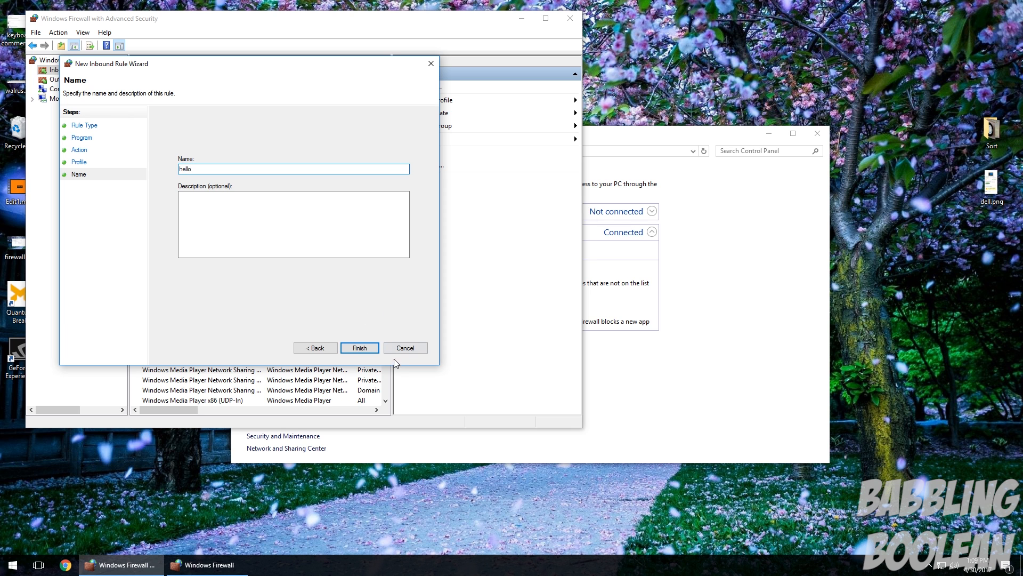
click(359, 348)
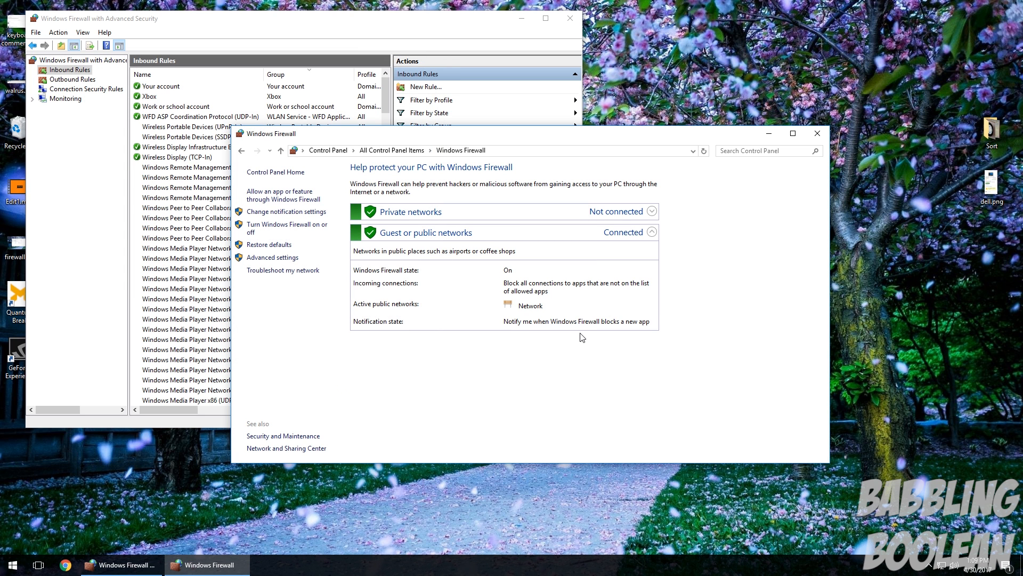